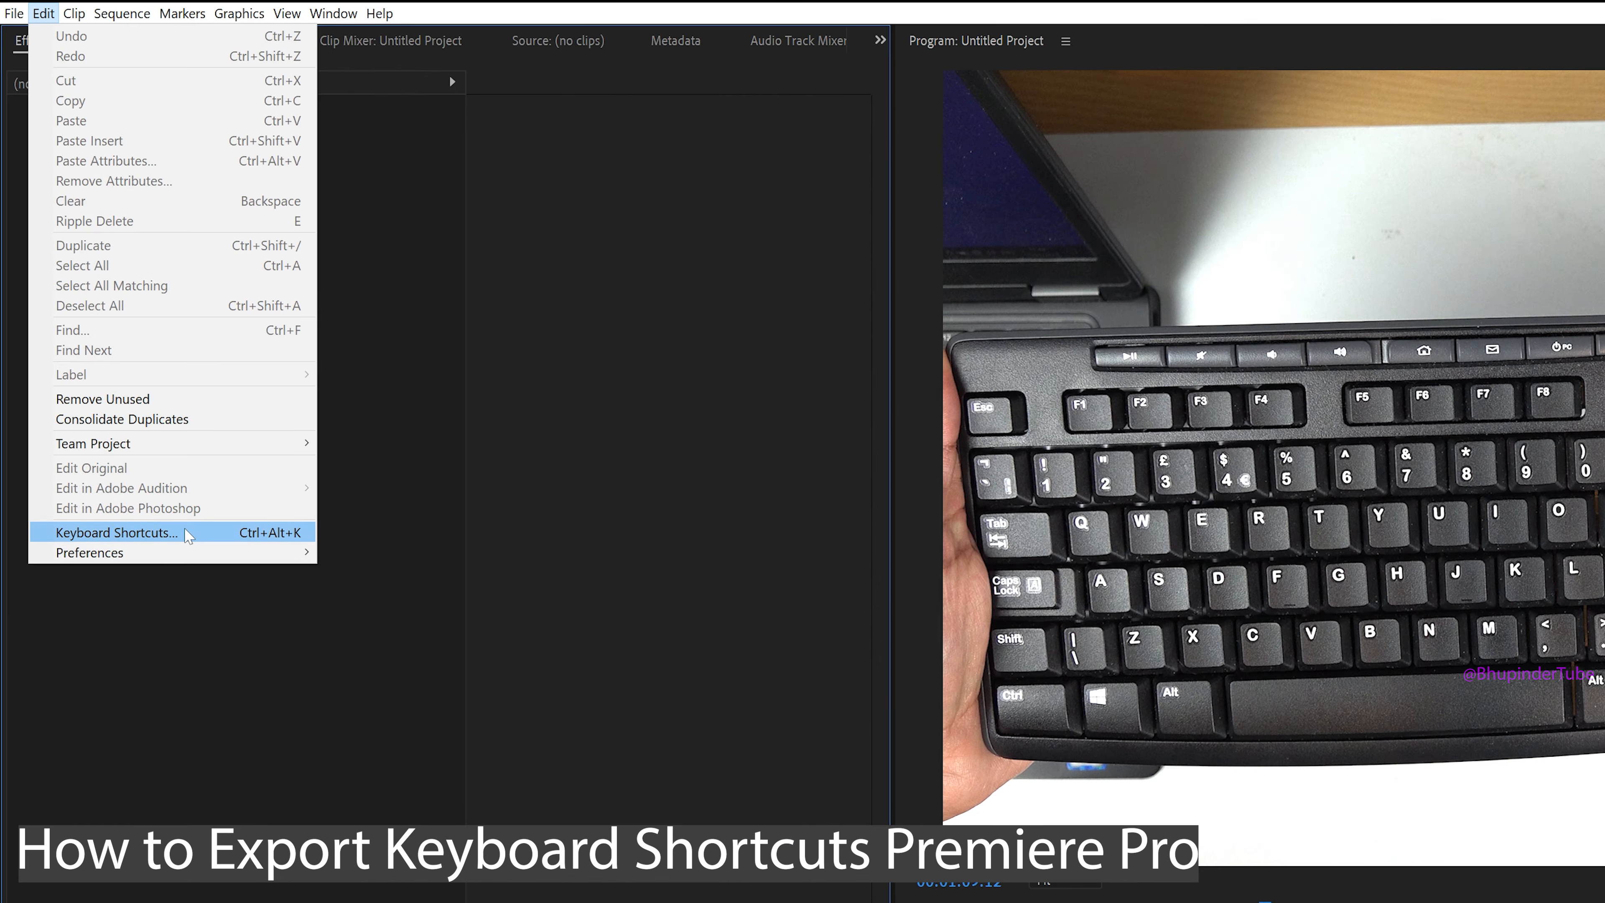
Bring up the Keyboard Shortcuts dialog from the Edit menu.
left_click(114, 532)
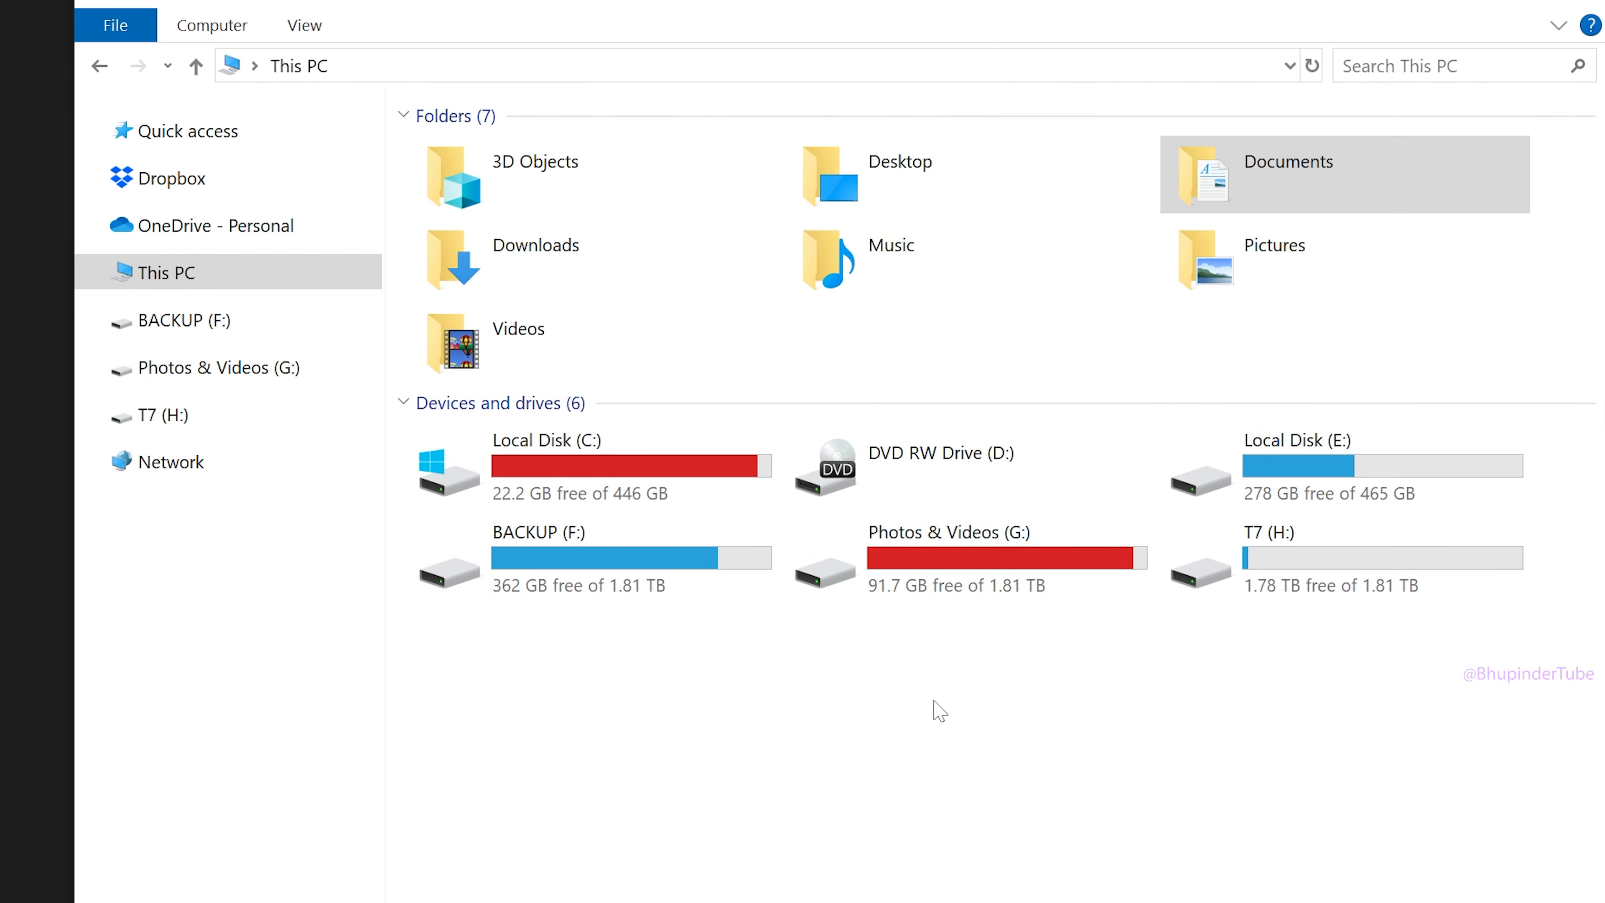
Browse Documents > Adobe > Premiere Pro > 14.0 > Profile-Tiger > Win to reach the preset folder.
left_click(1330, 174)
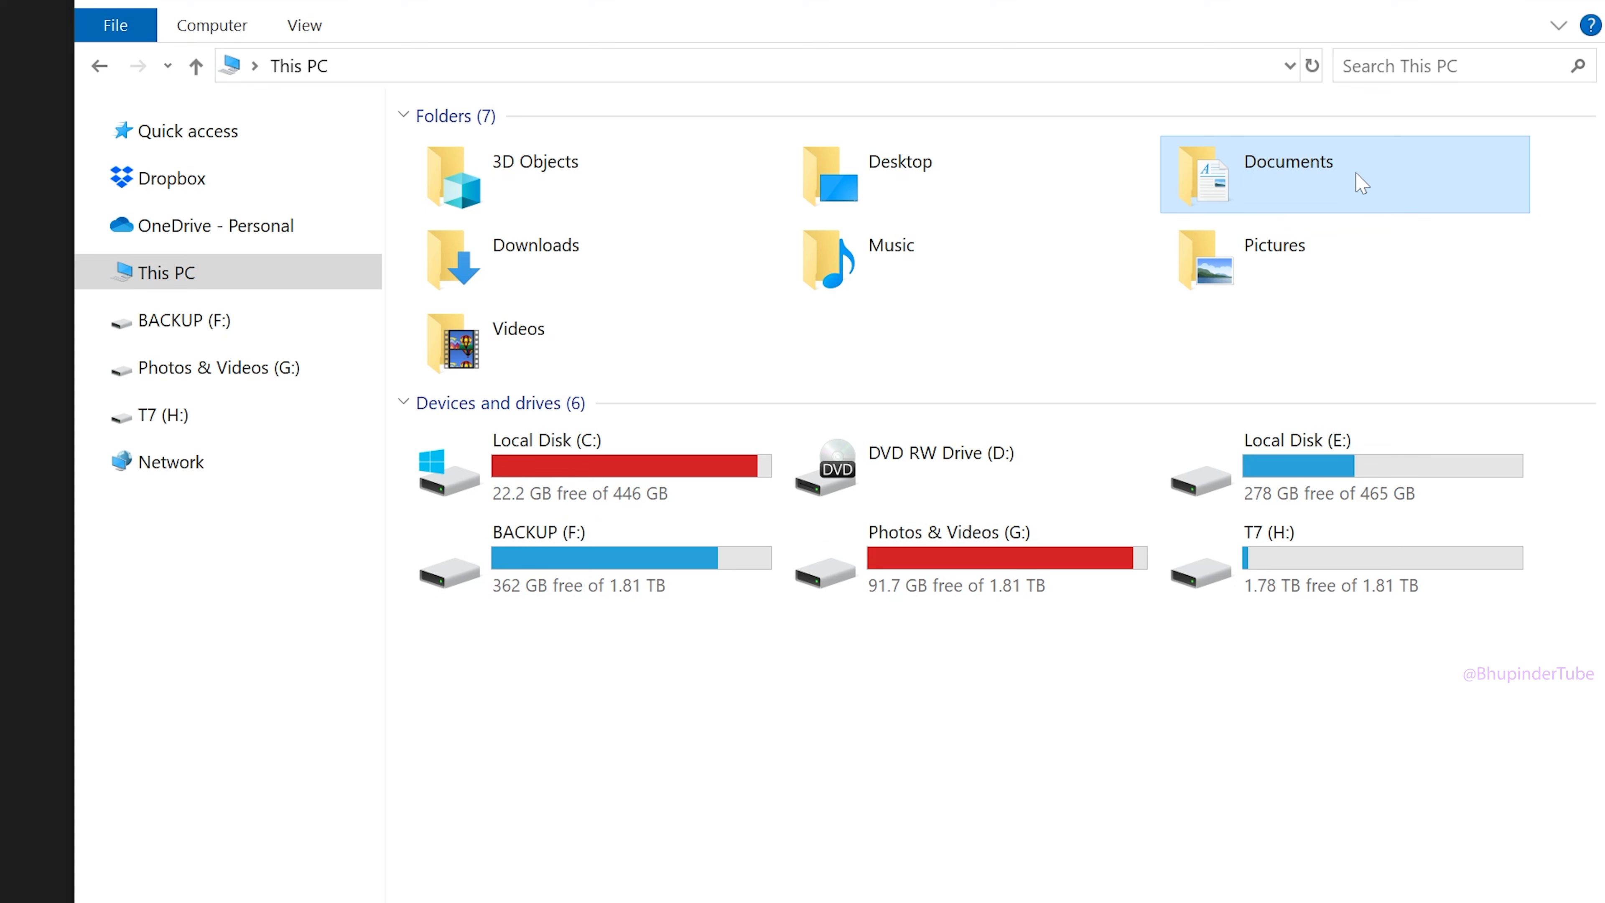
double_click(1287, 173)
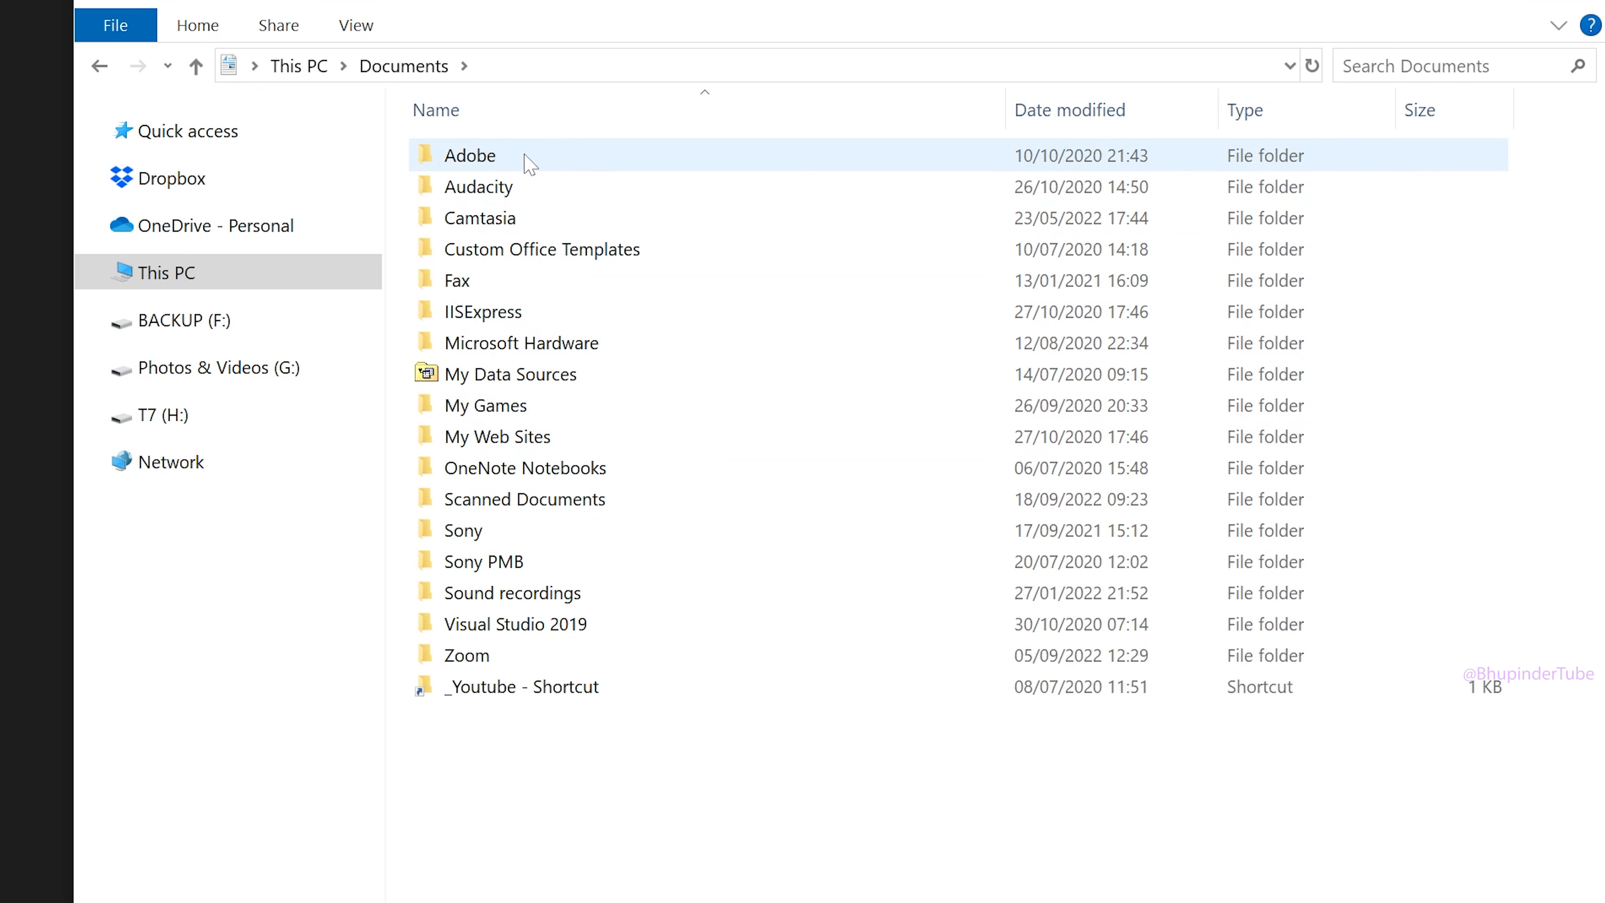
double_click(470, 154)
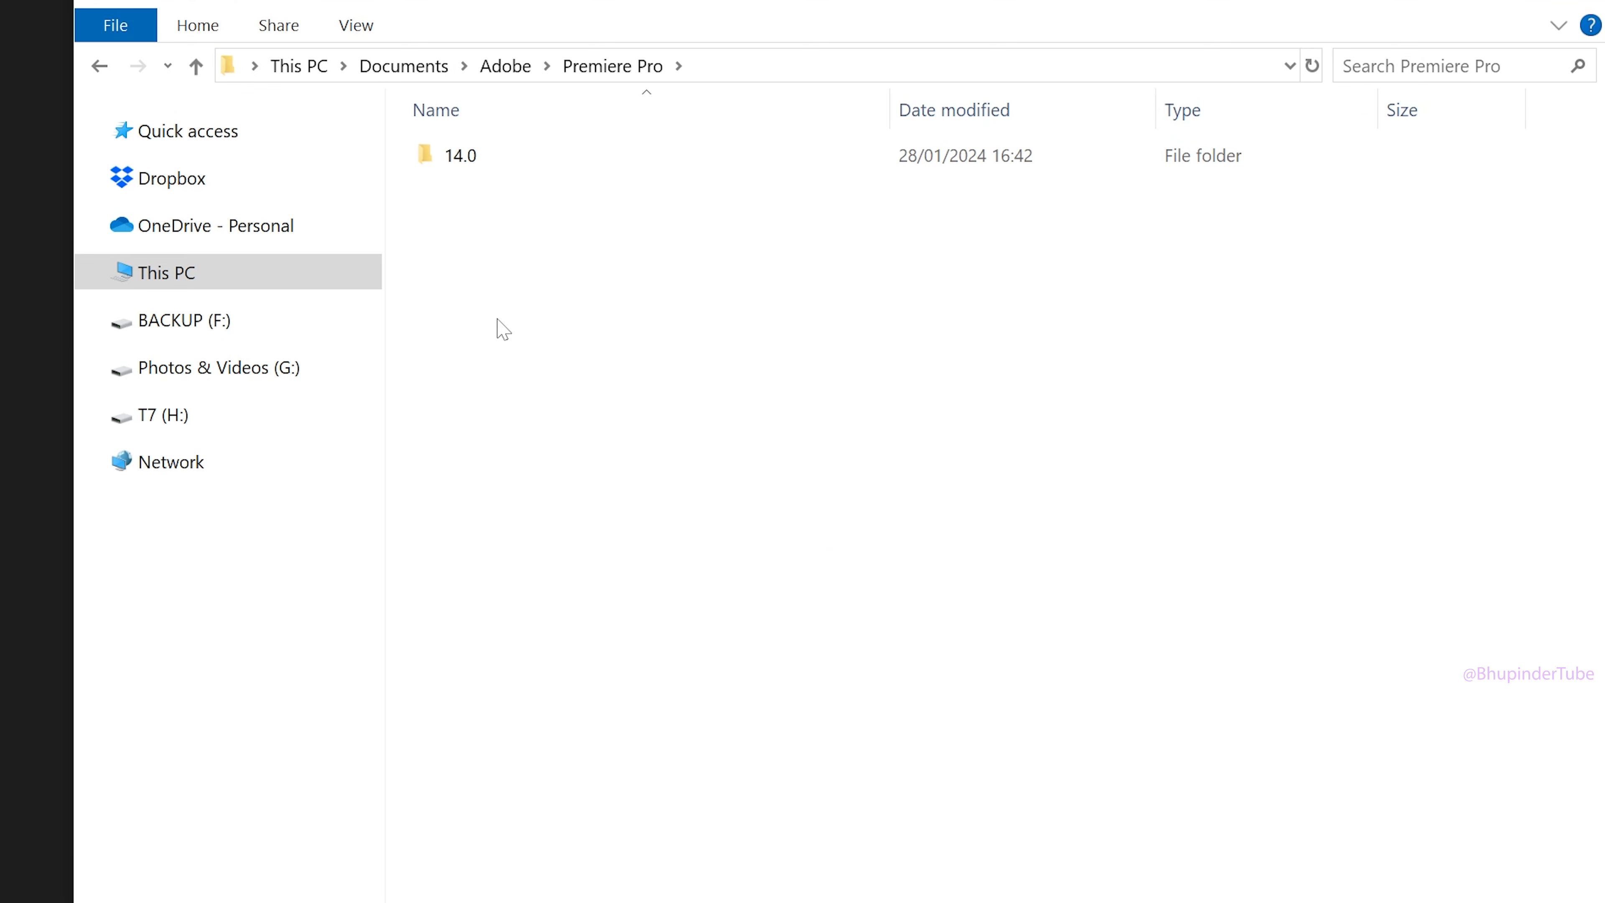
double_click(460, 154)
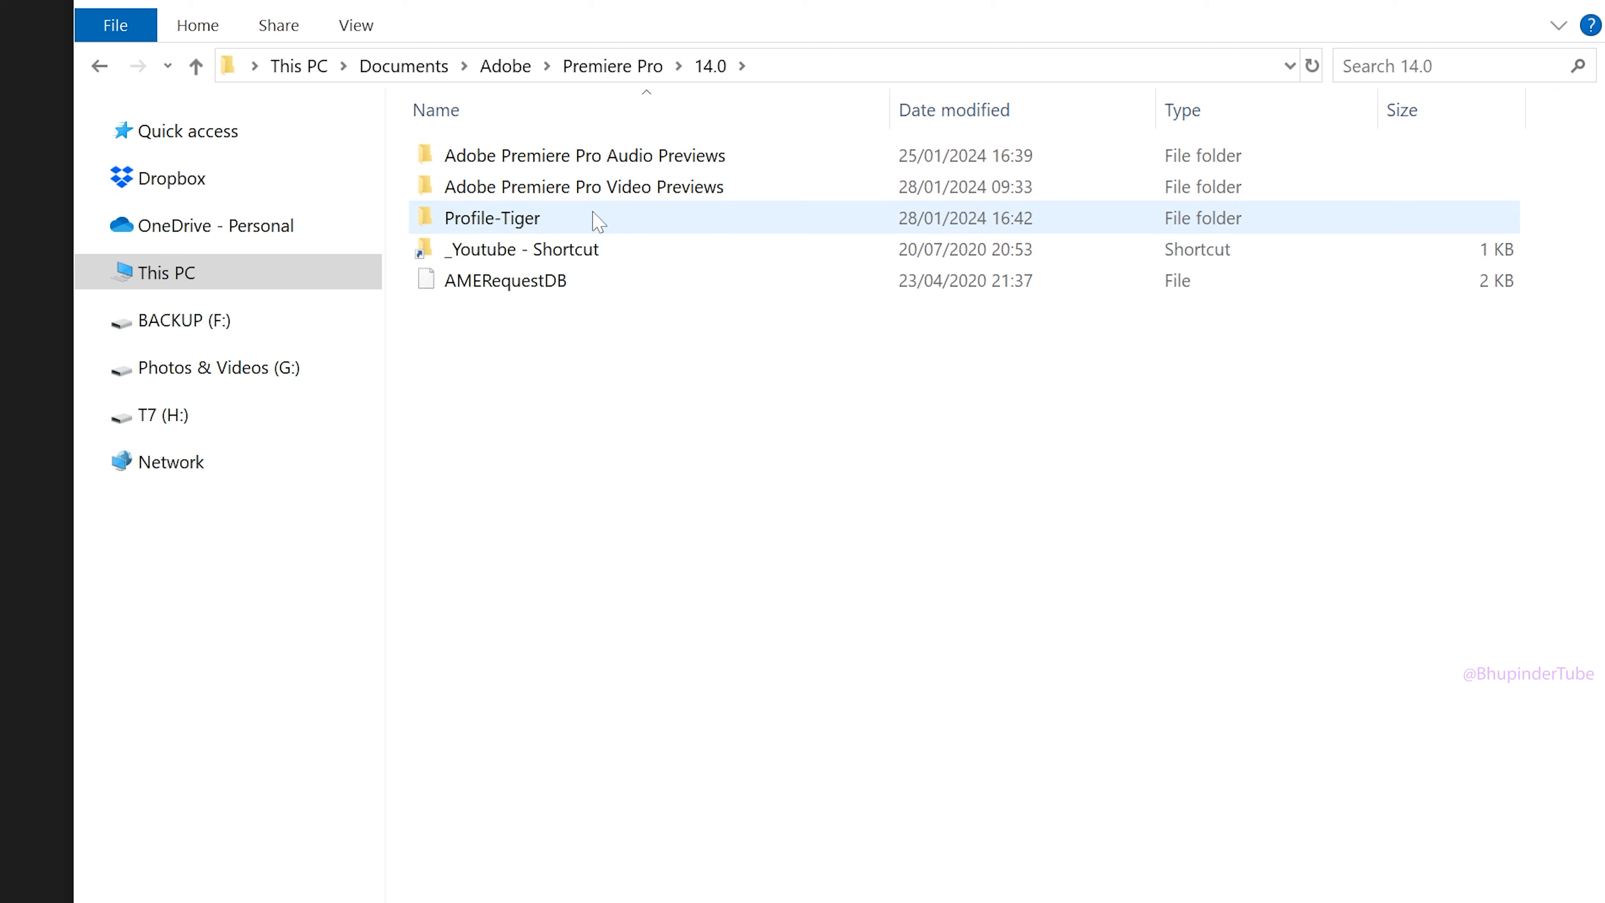
double_click(493, 218)
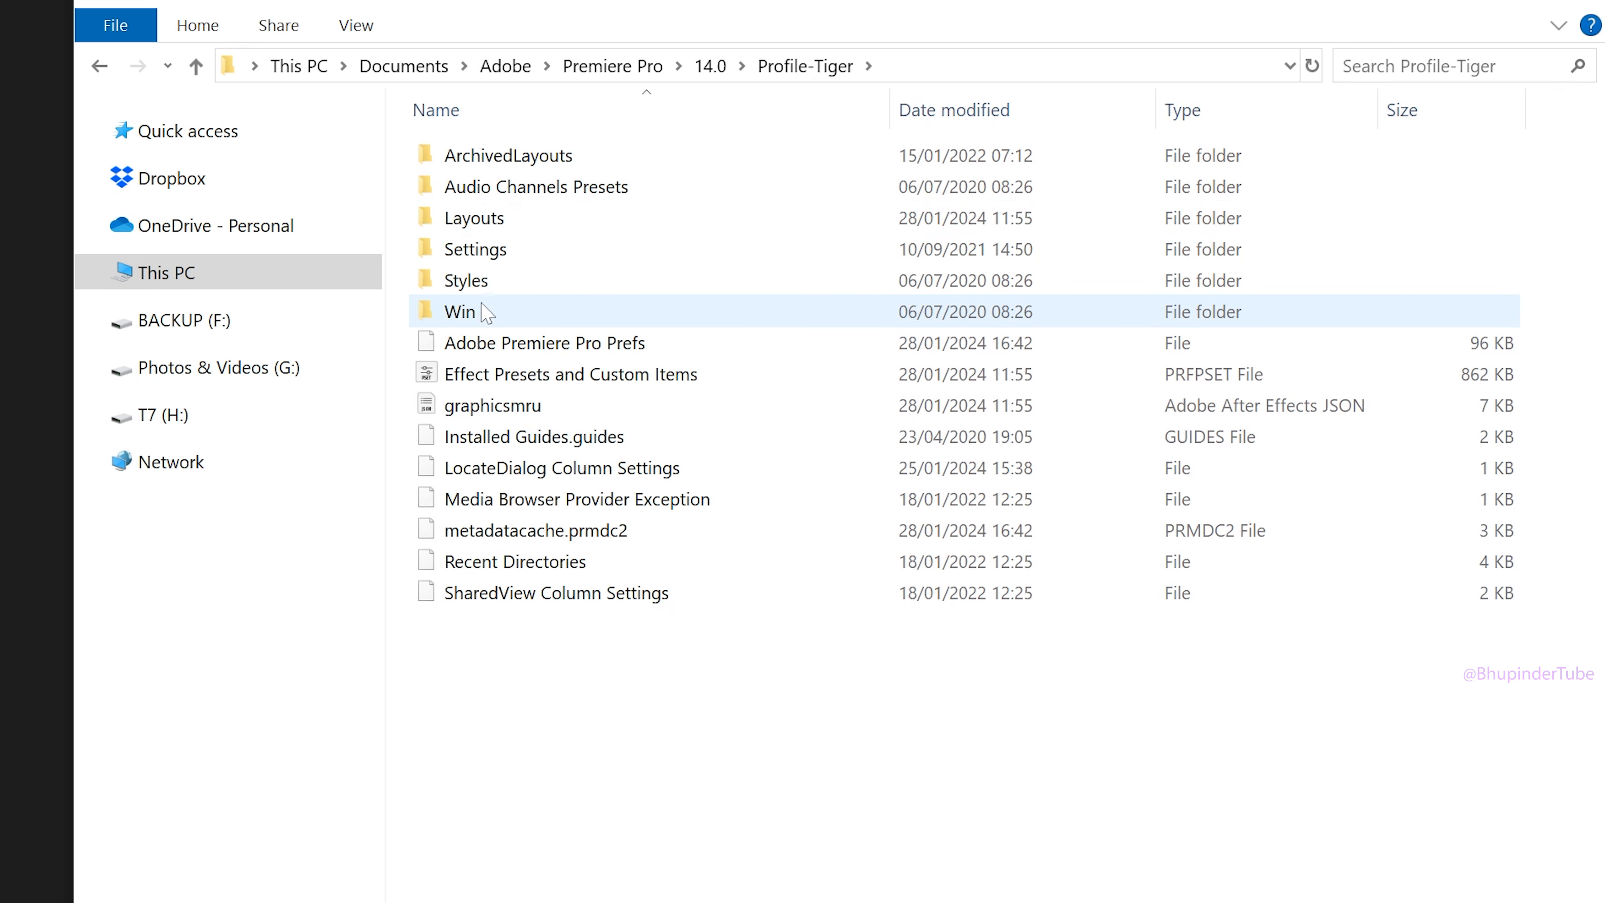
double_click(460, 310)
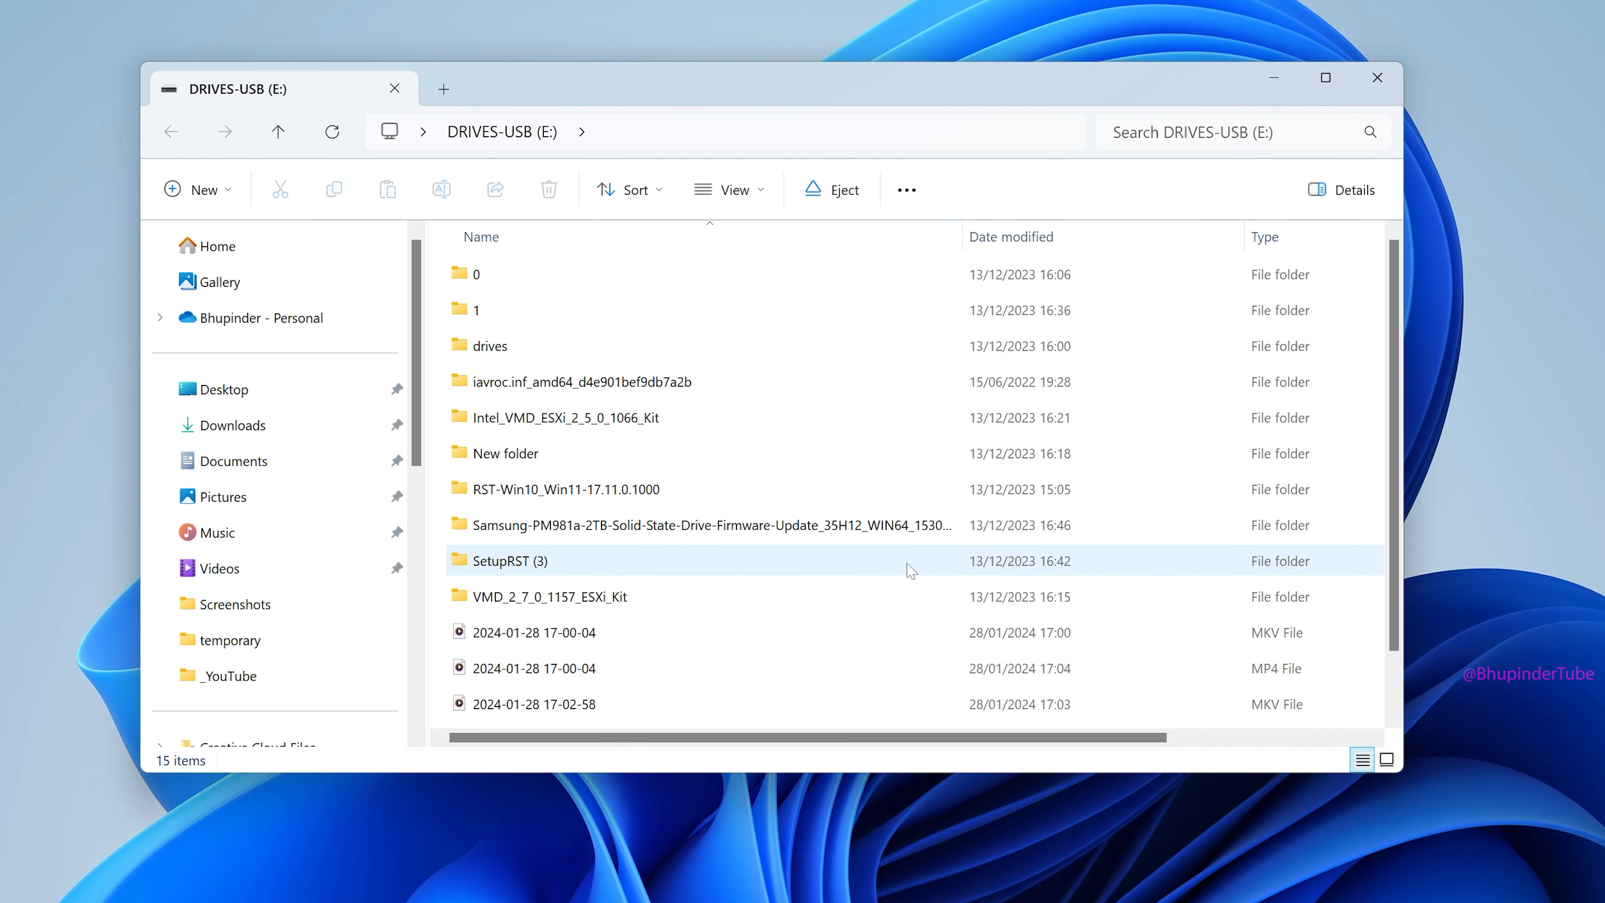
Copy the Bhupinder .kys shortcut preset file from the USB drive.
scroll("down", 3)
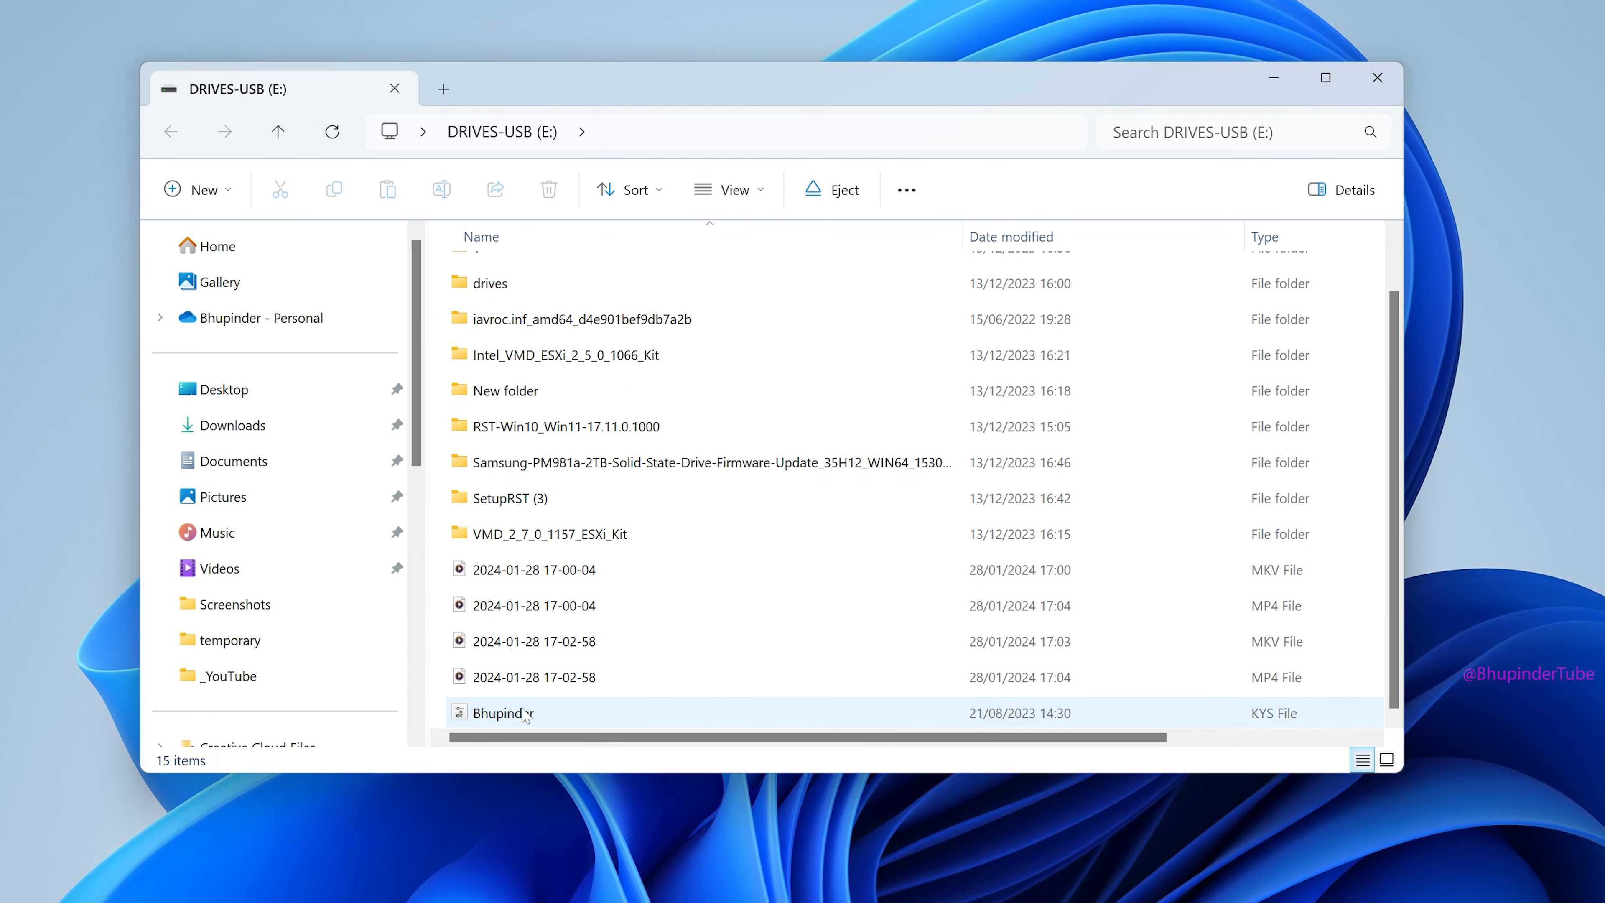
right_click(501, 712)
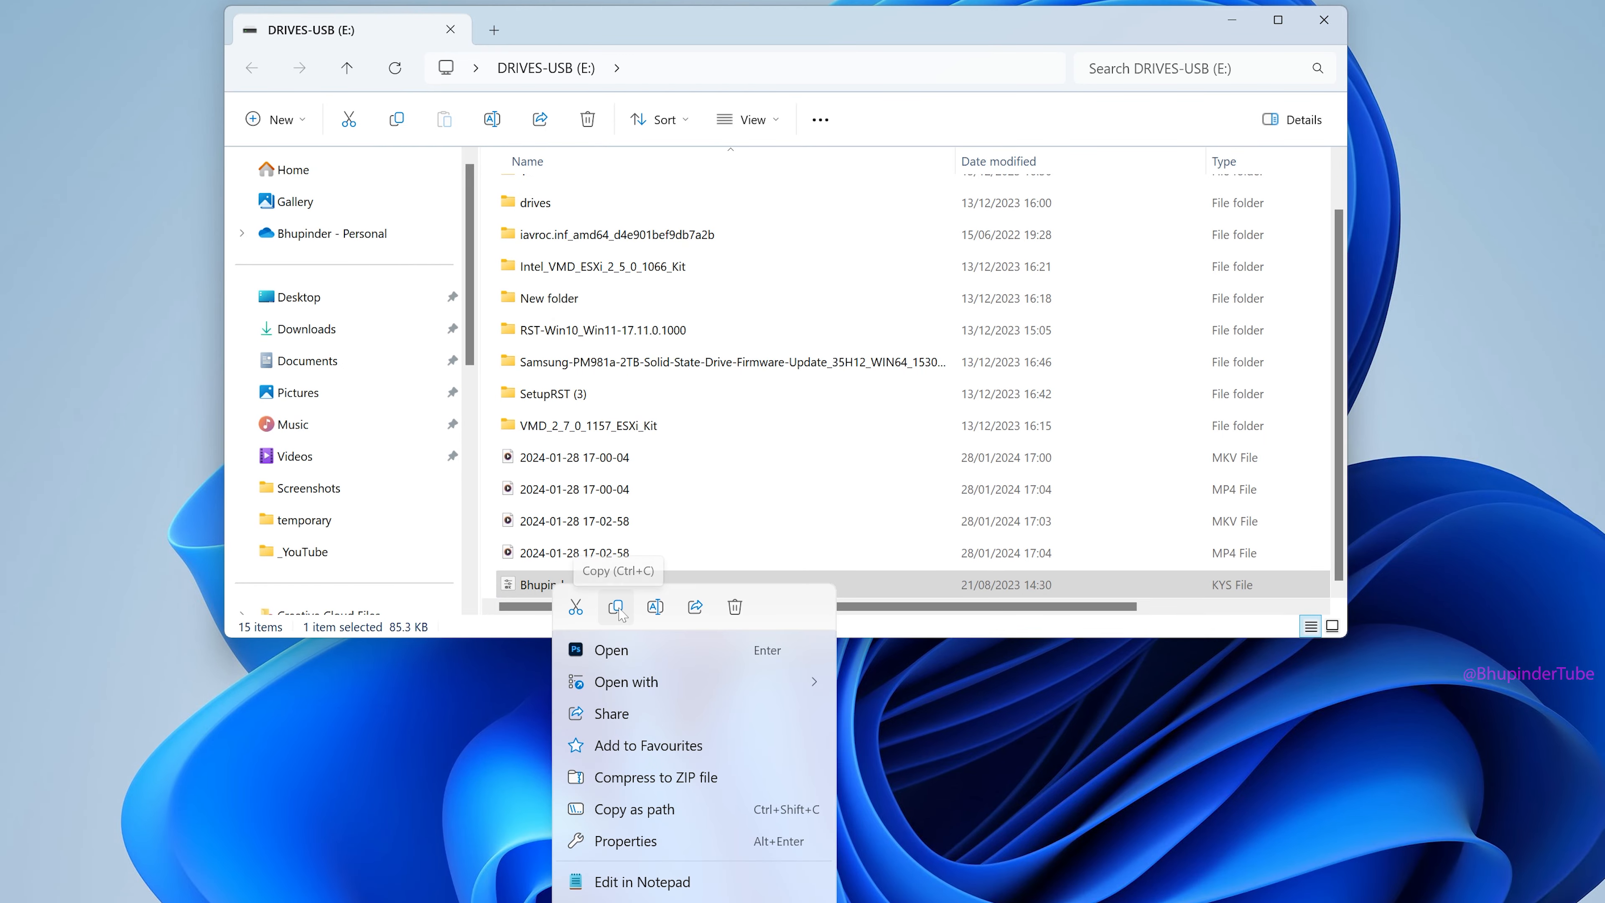
left_click(233, 460)
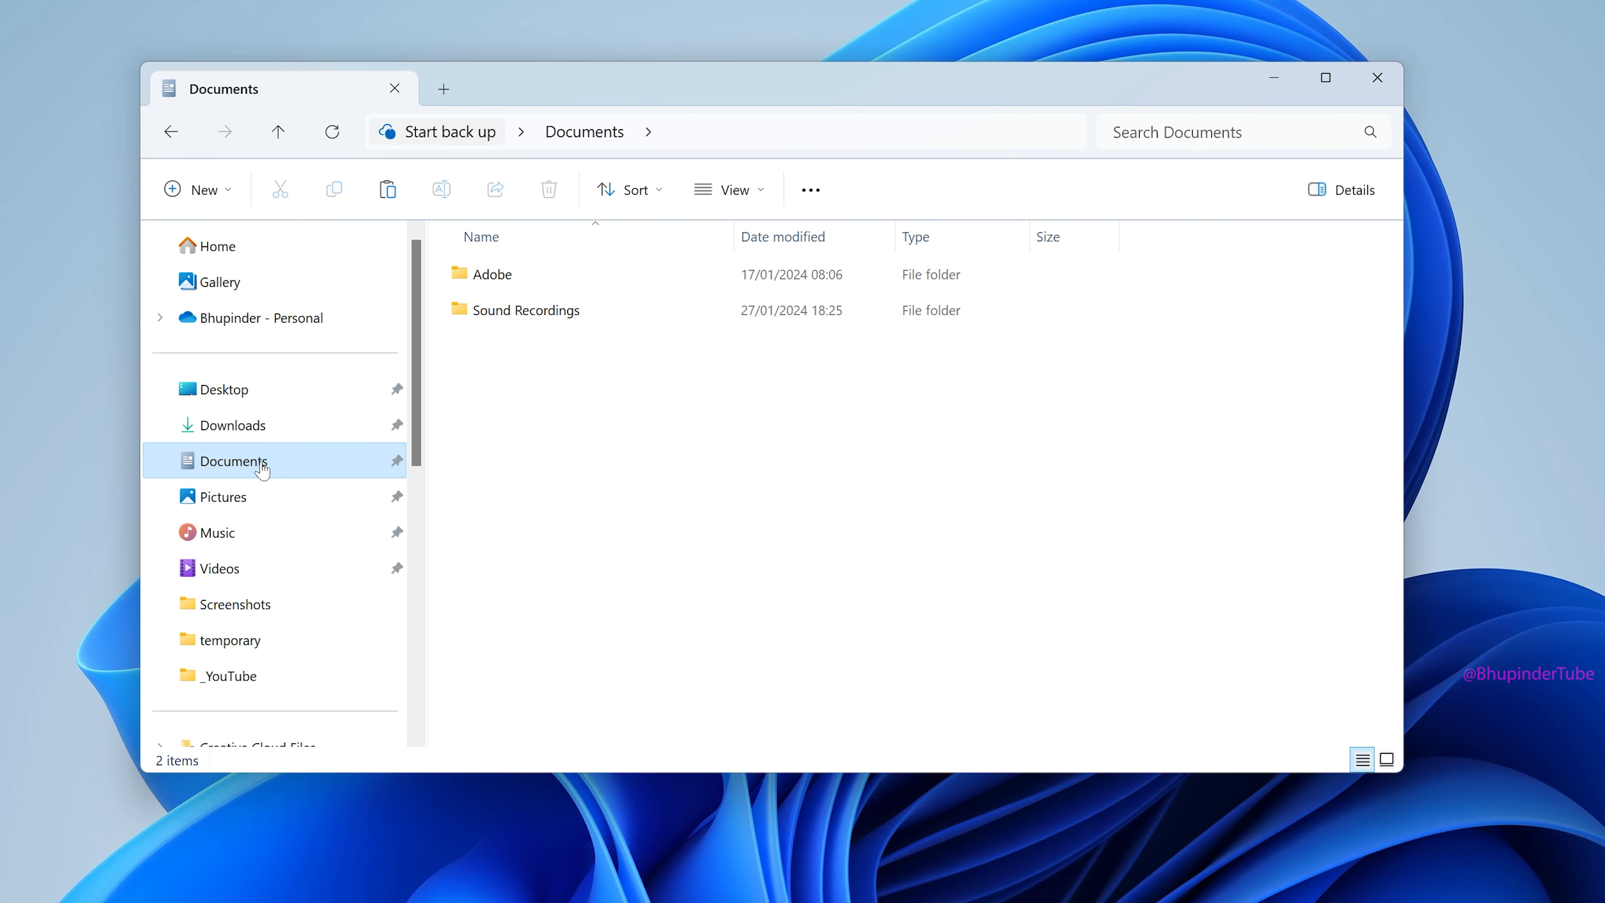
Paste the preset into Documents > Adobe > Premiere Pro > 24.0 > Profile-bhupi.
double_click(492, 273)
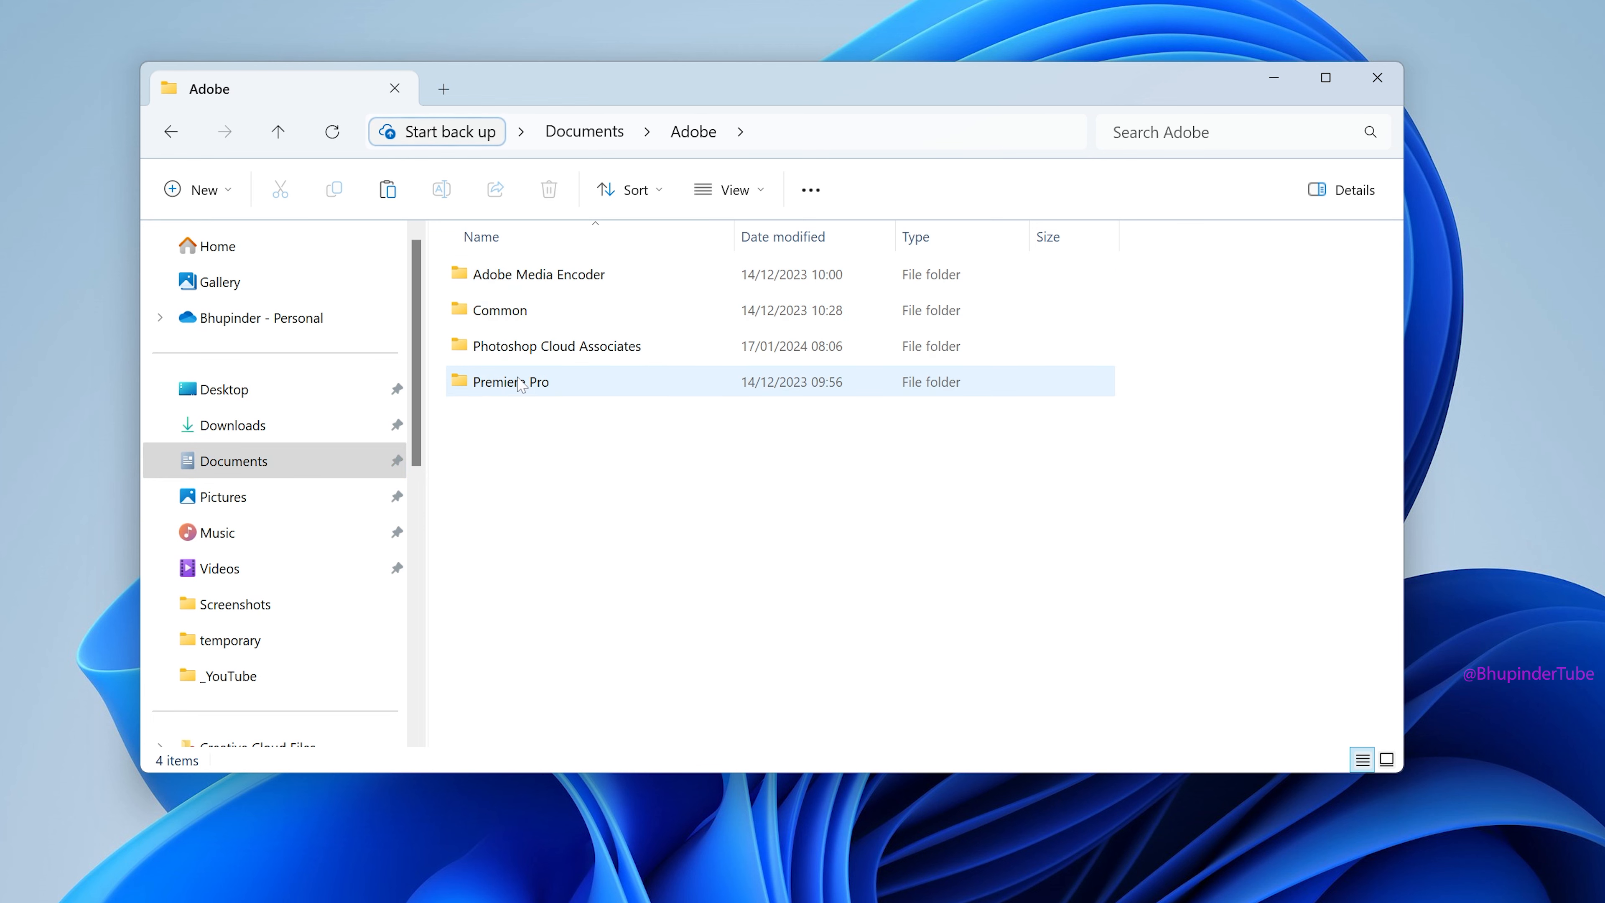
double_click(510, 382)
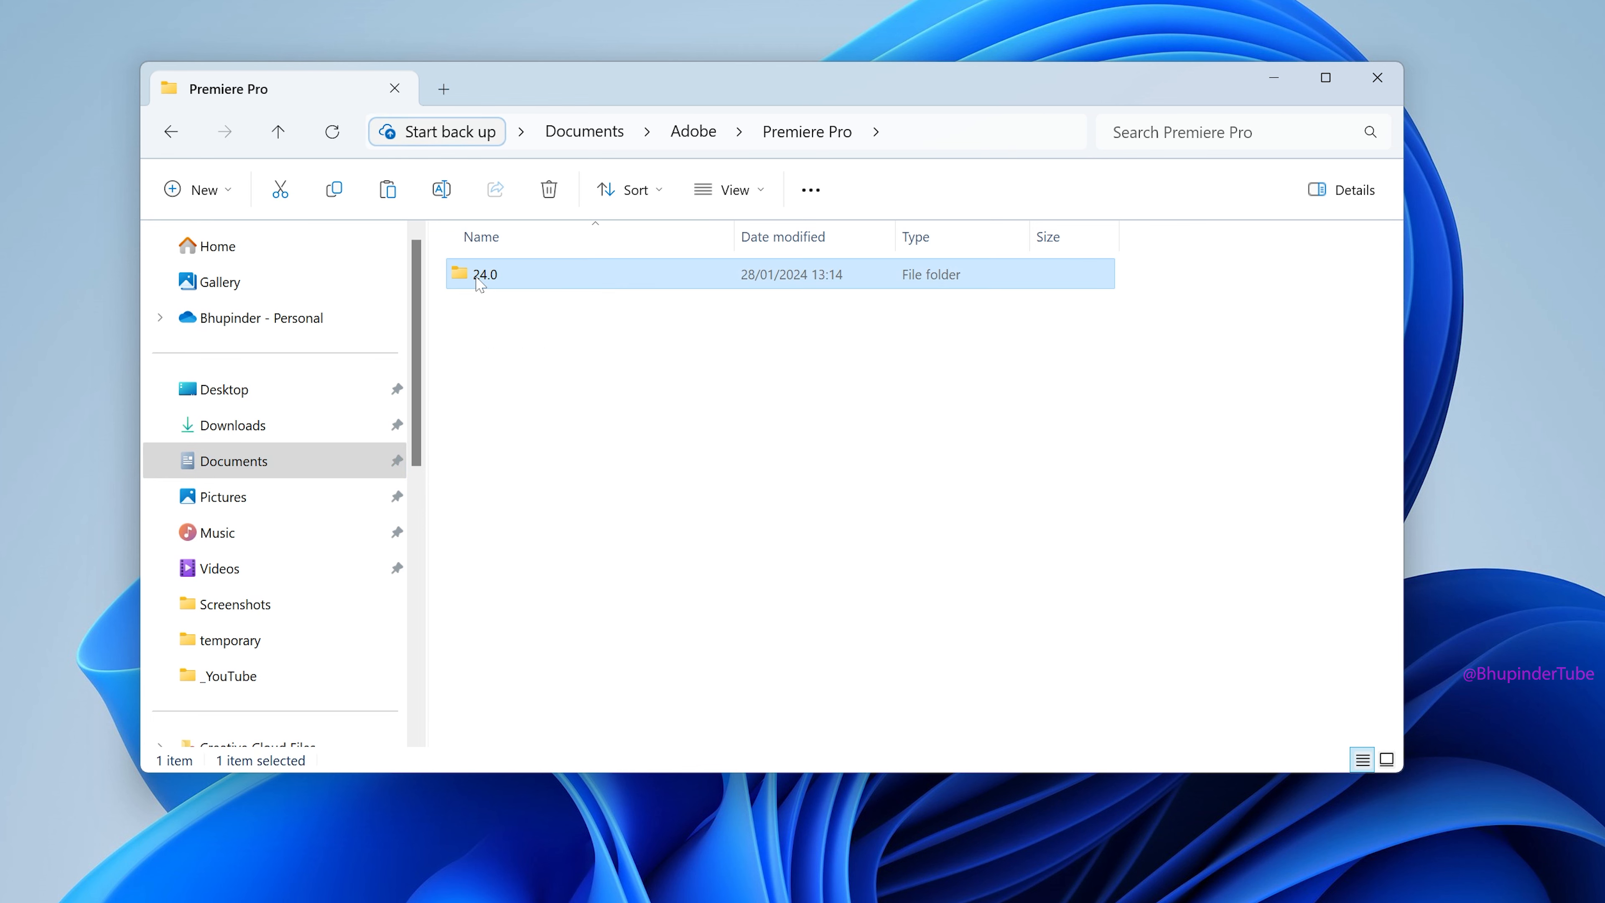
double_click(486, 274)
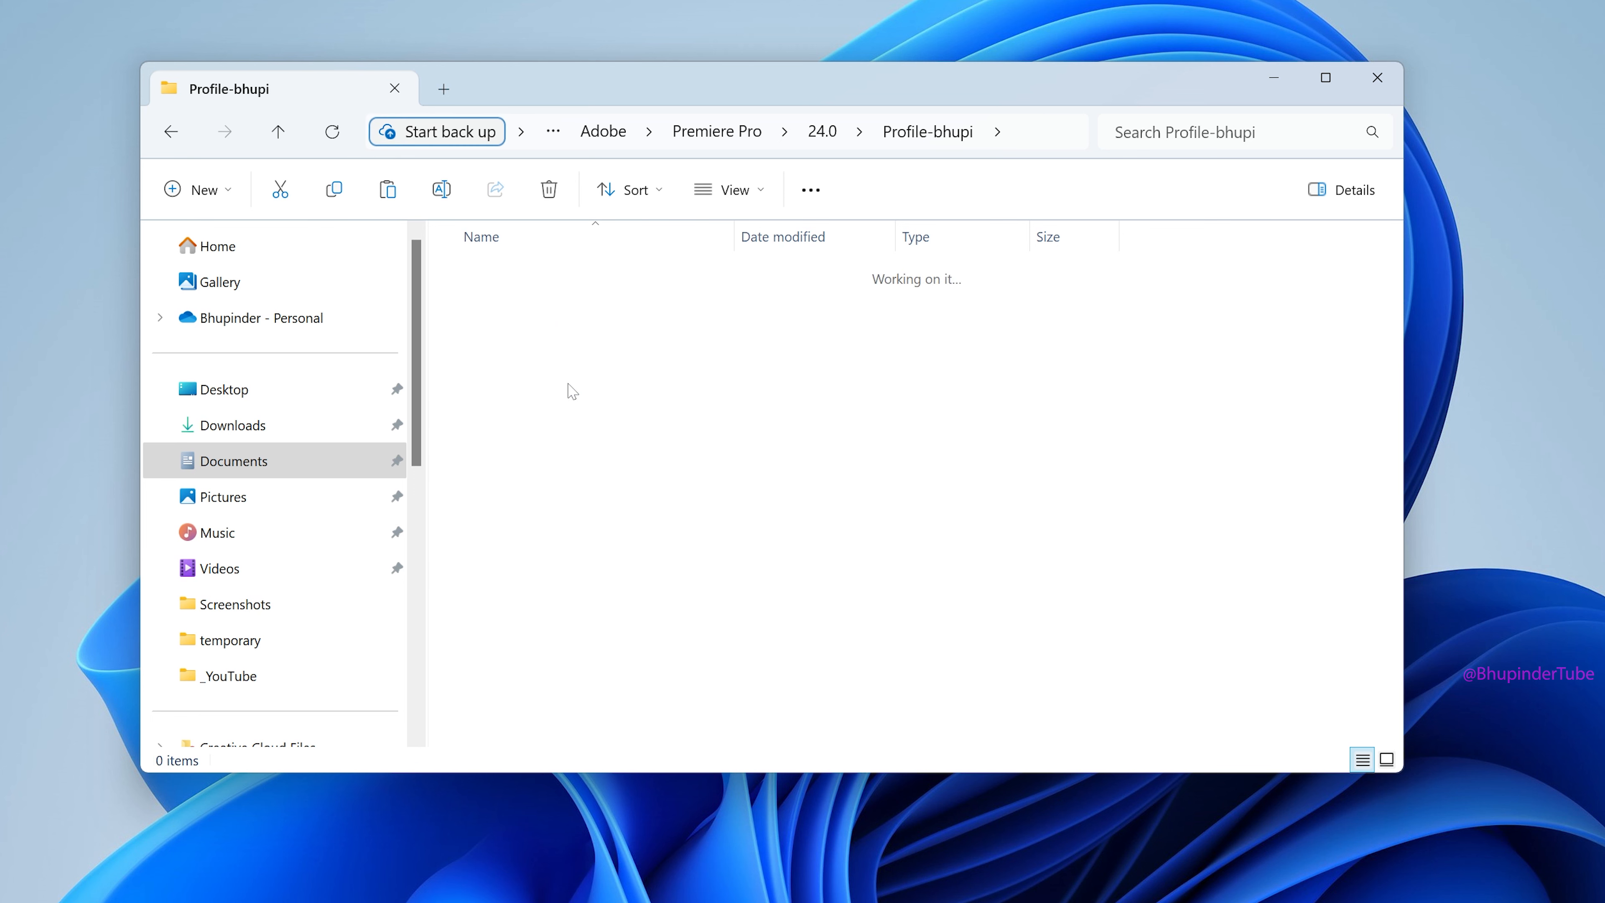
right_click(571, 391)
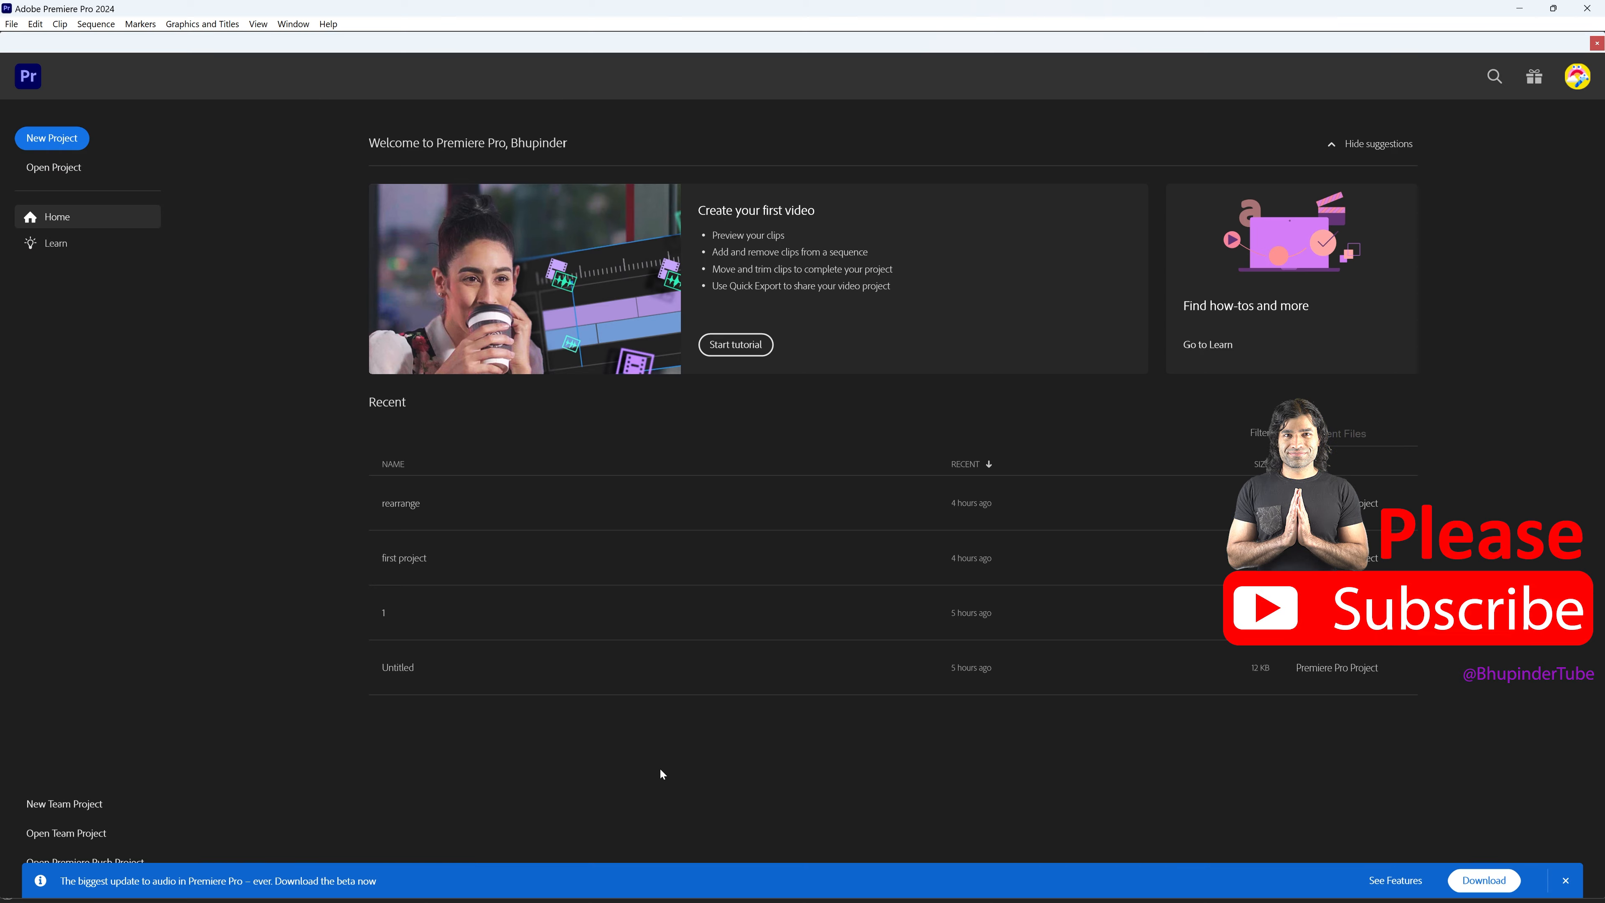
Choose the copied Bhupinder preset in the Keyboard Shortcuts preset list.
left_click(49, 36)
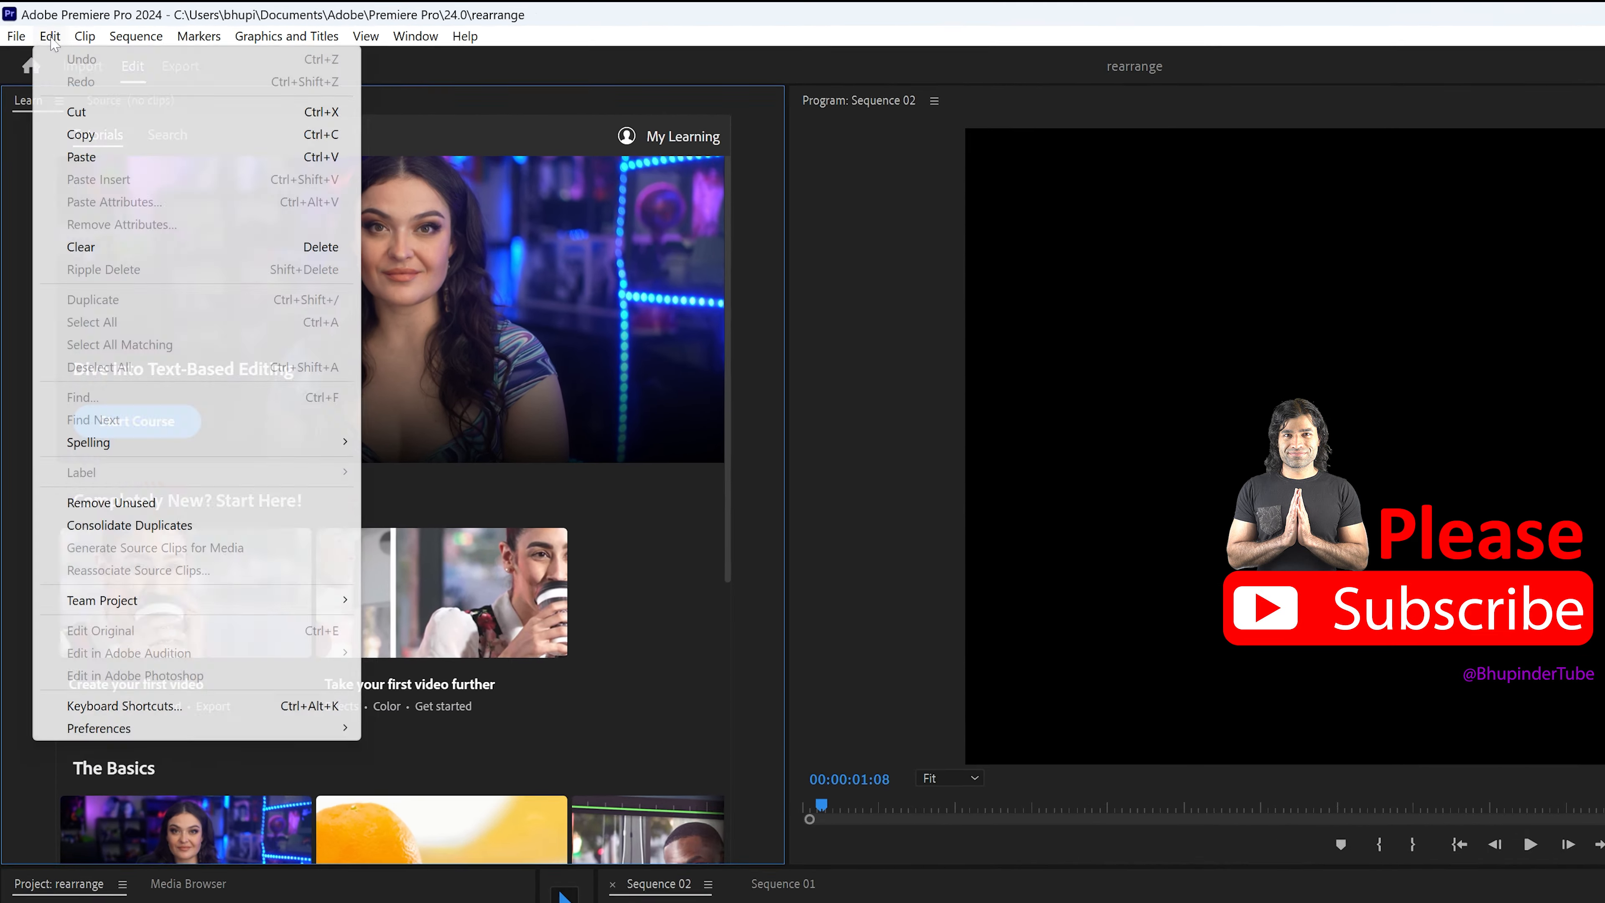
left_click(122, 706)
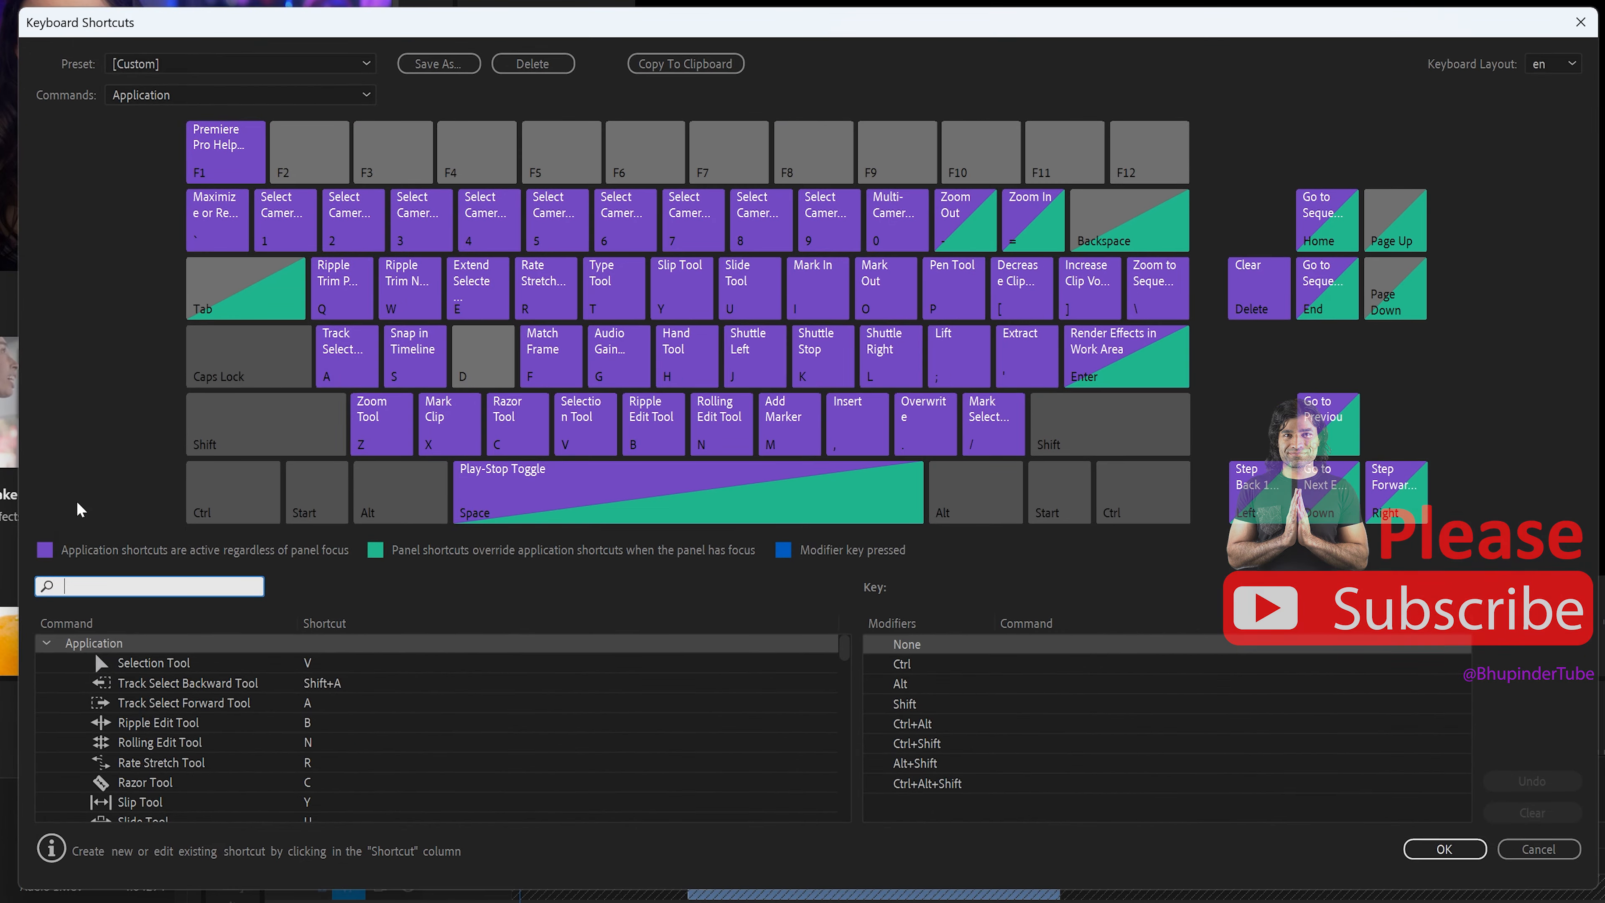
left_click(239, 64)
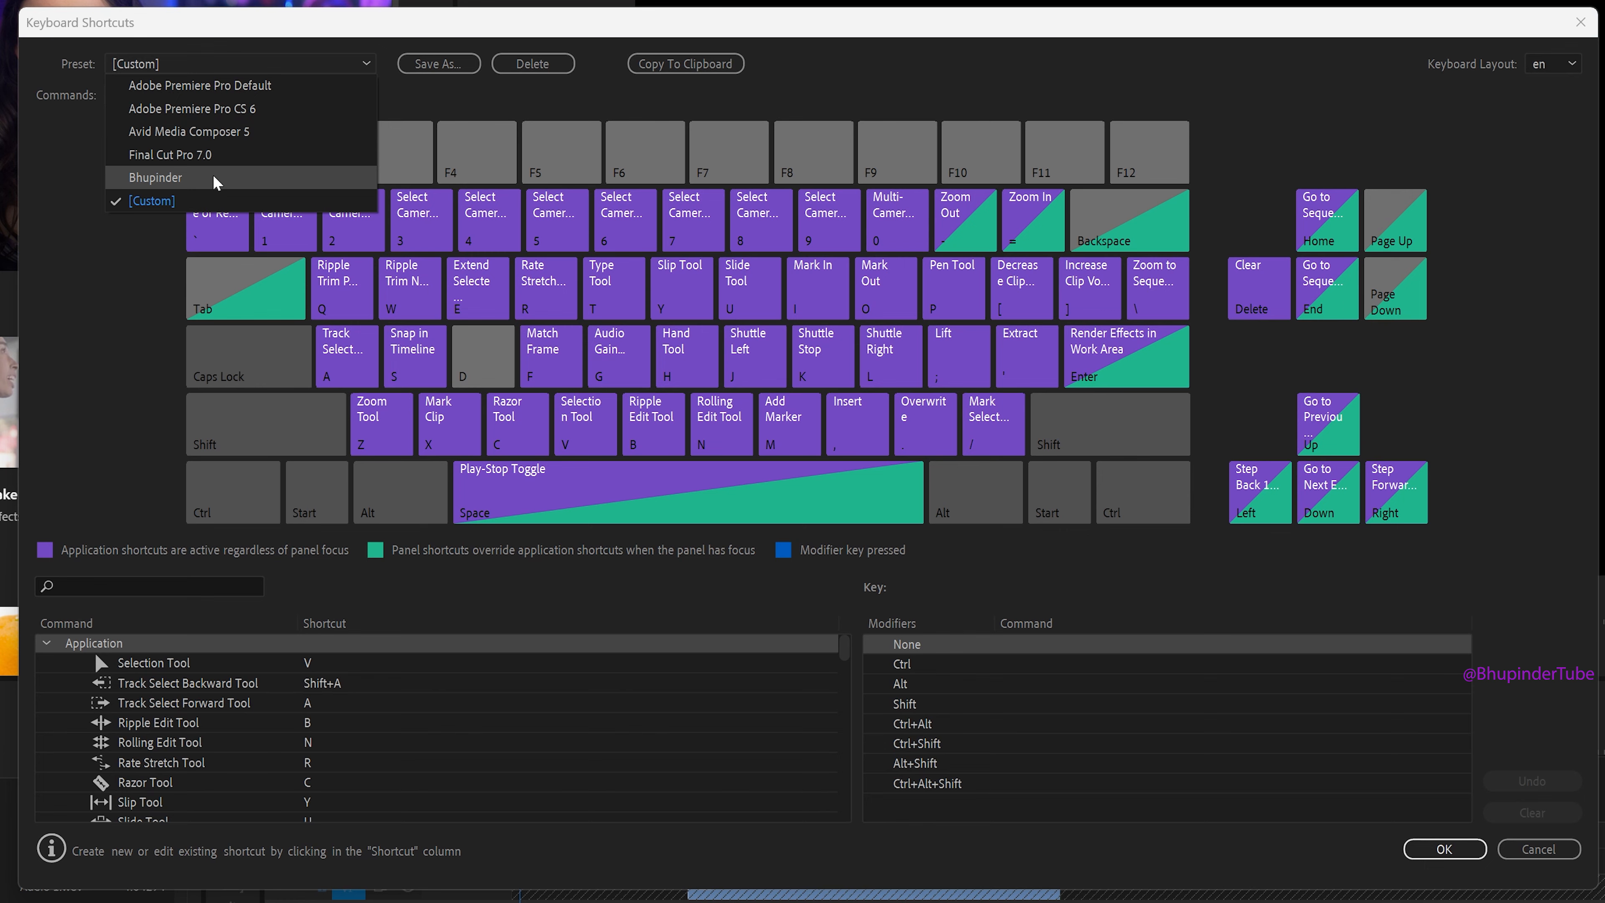
left_click(155, 177)
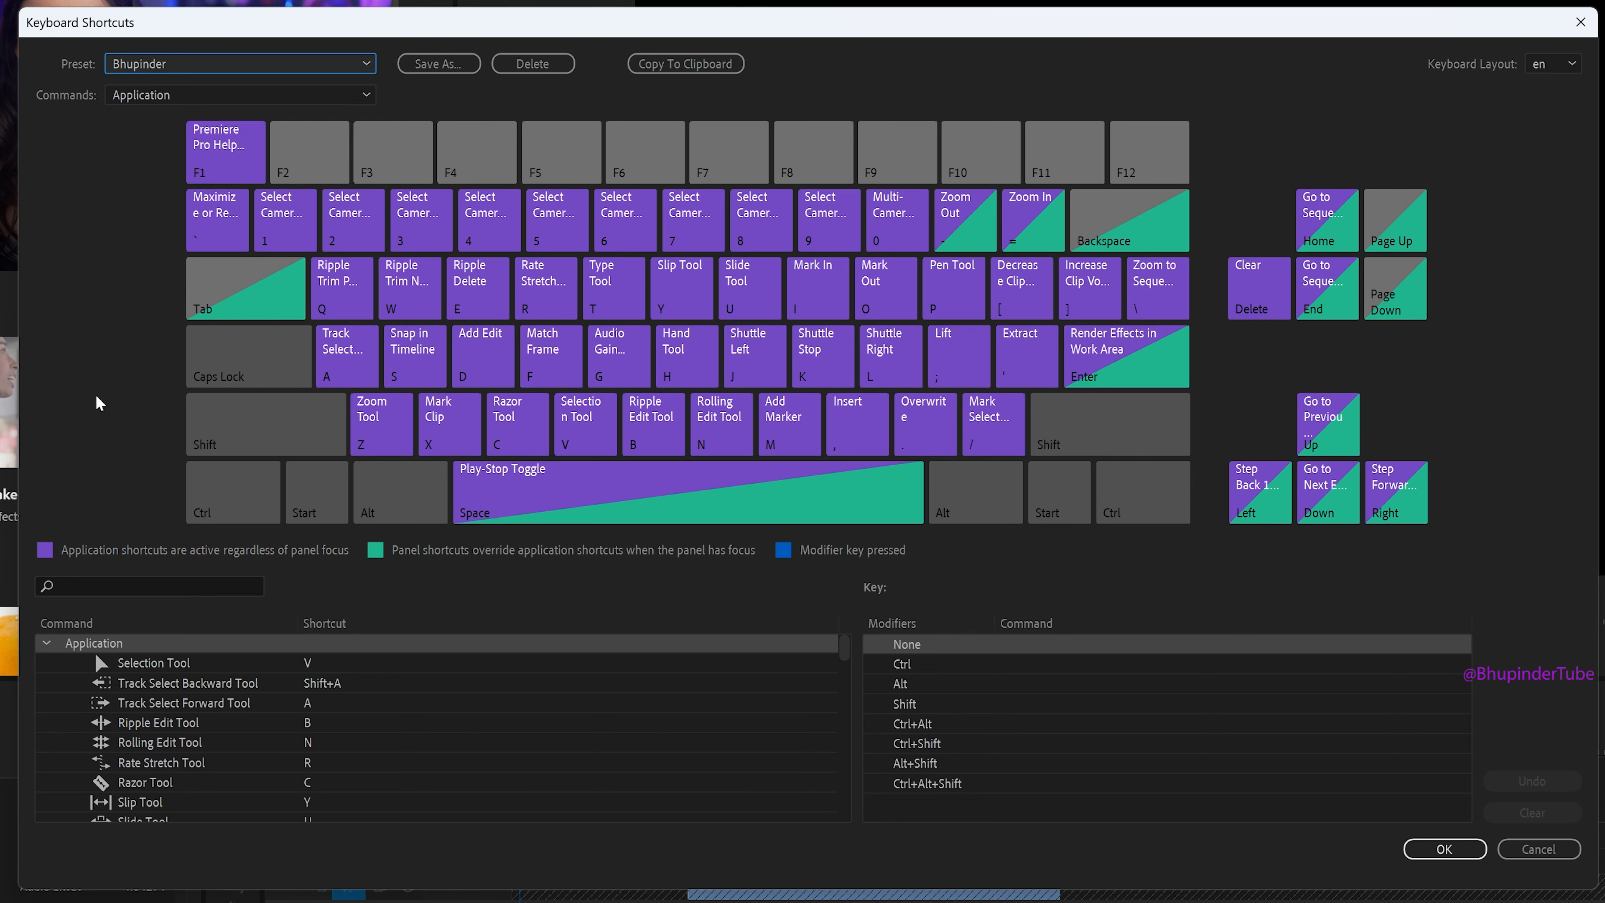
mouse_move(1172, 731)
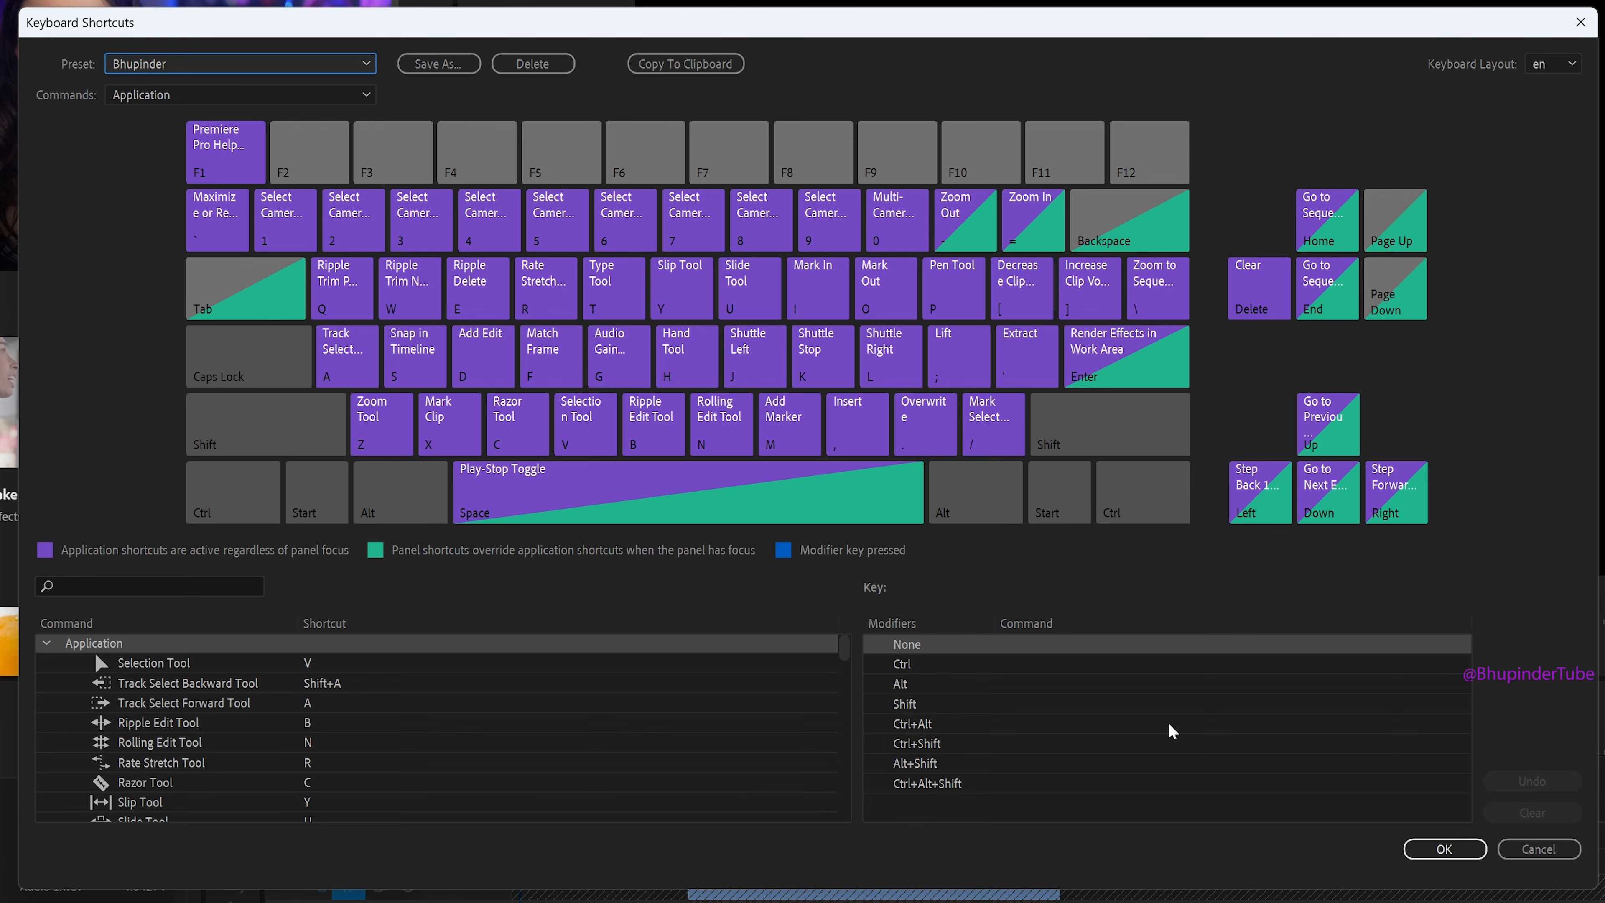